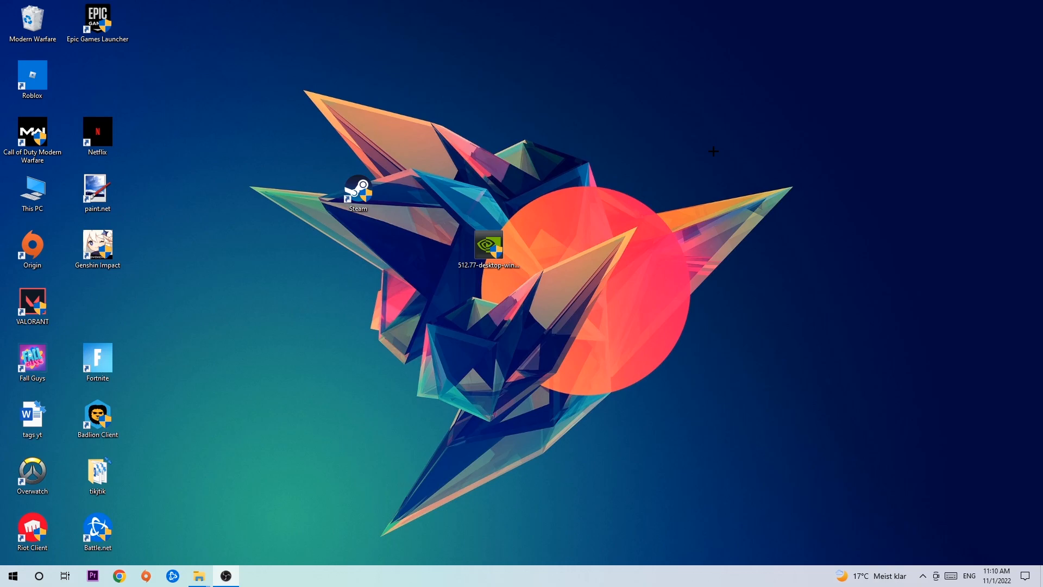
mouse_move(708, 148)
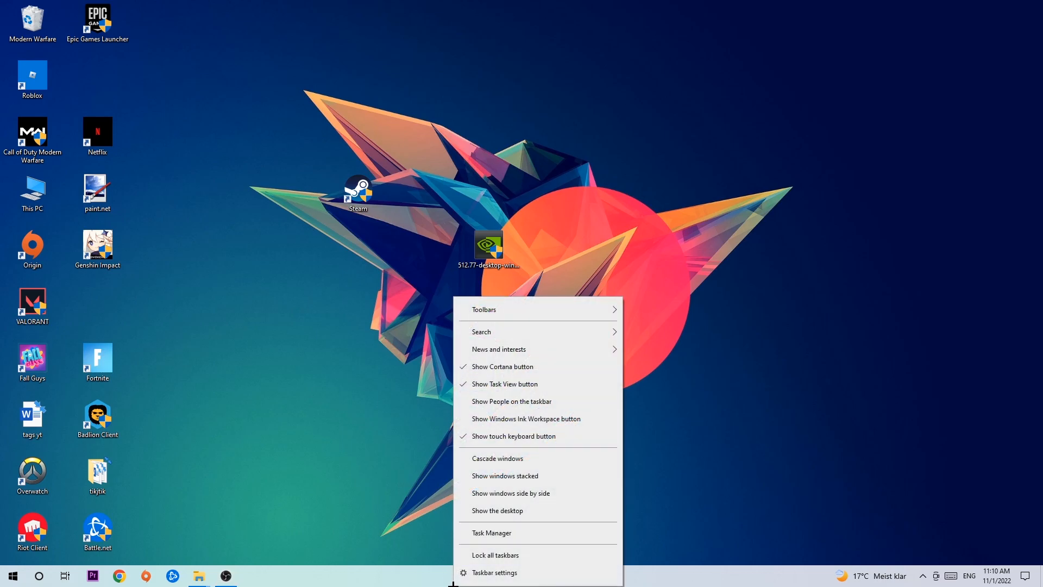
Review running processes in Task Manager's detailed view, sorted by resource usage.
click(489, 533)
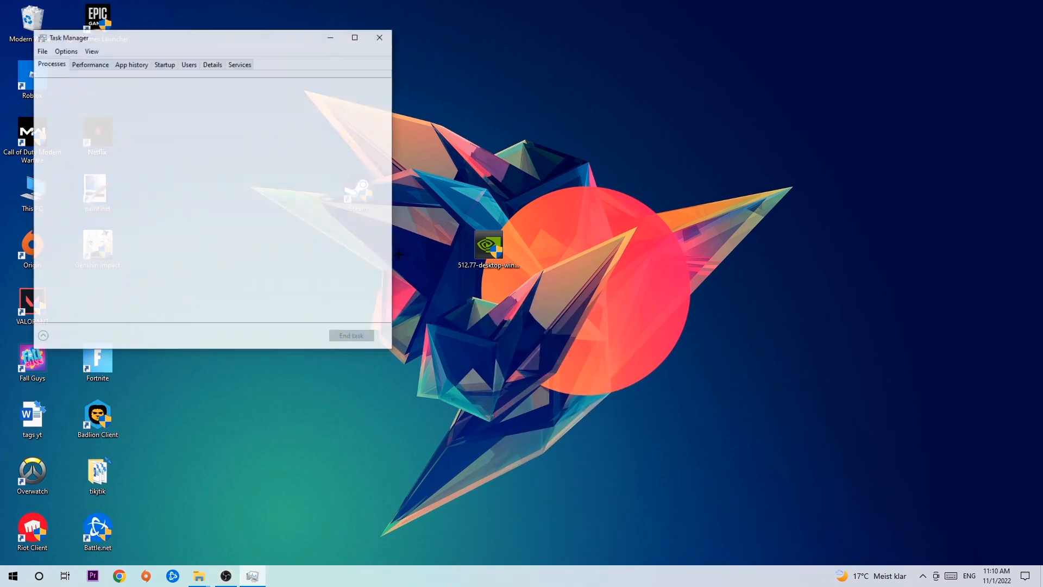
click(354, 37)
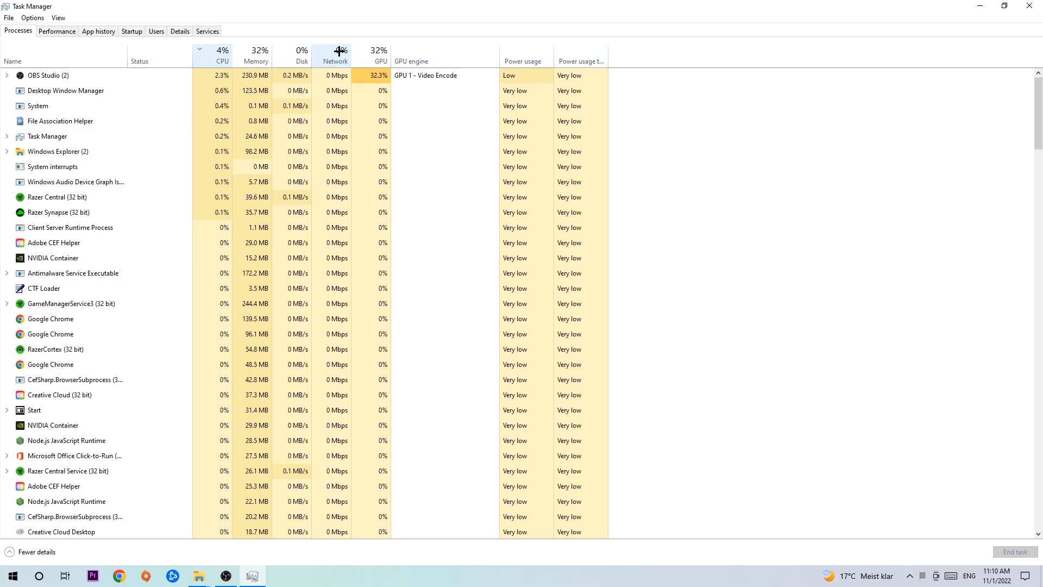
click(379, 51)
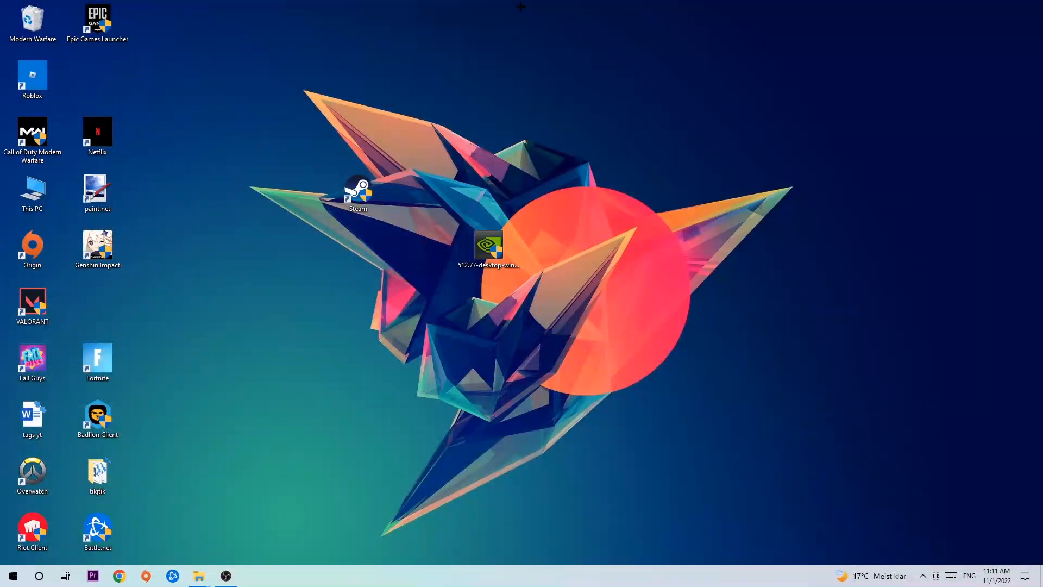
mouse_move(345, 291)
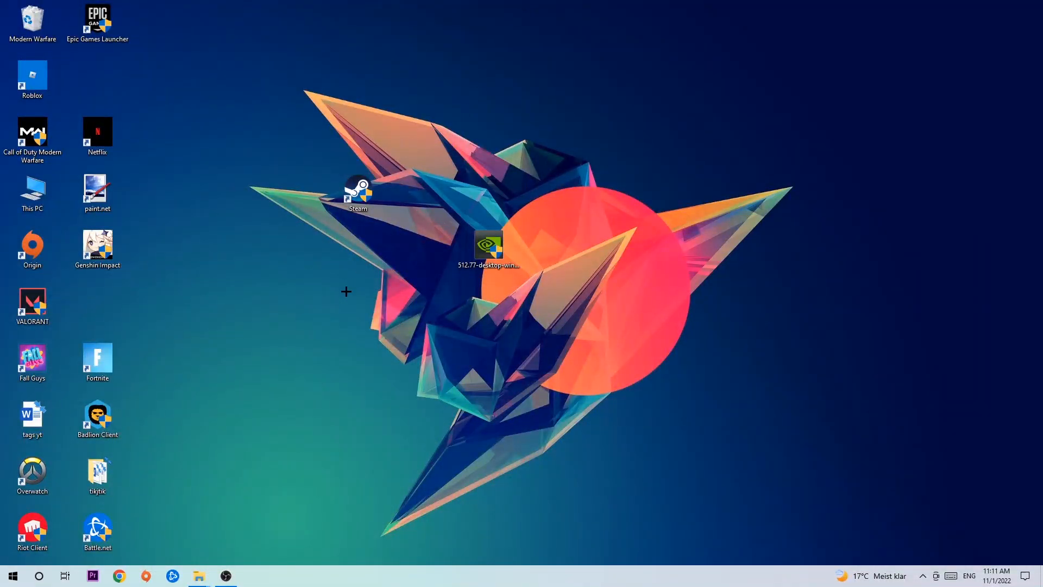
Reach the Gaming section of Windows Settings from the Start menu.
click(12, 576)
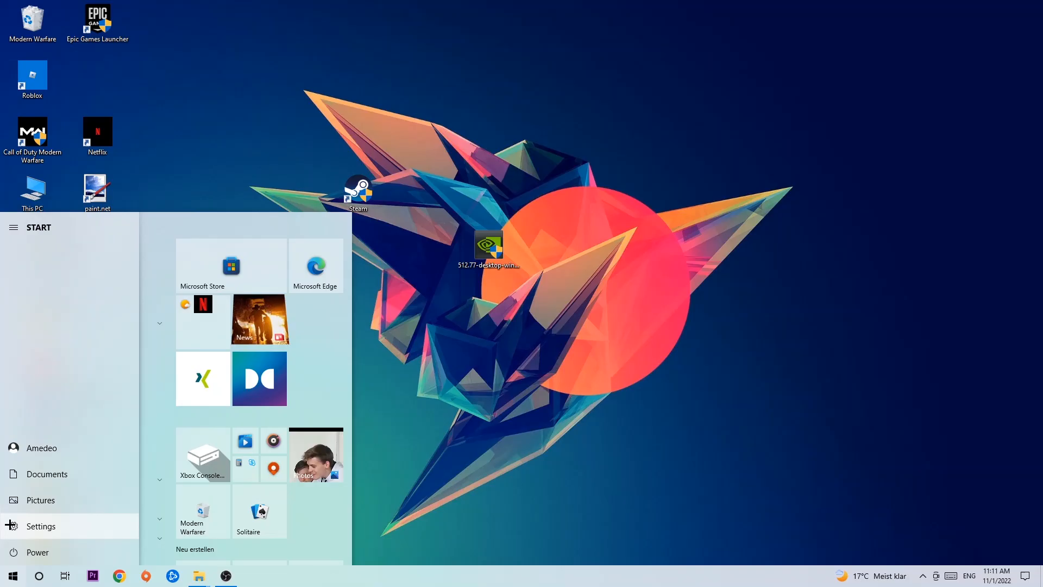
click(40, 526)
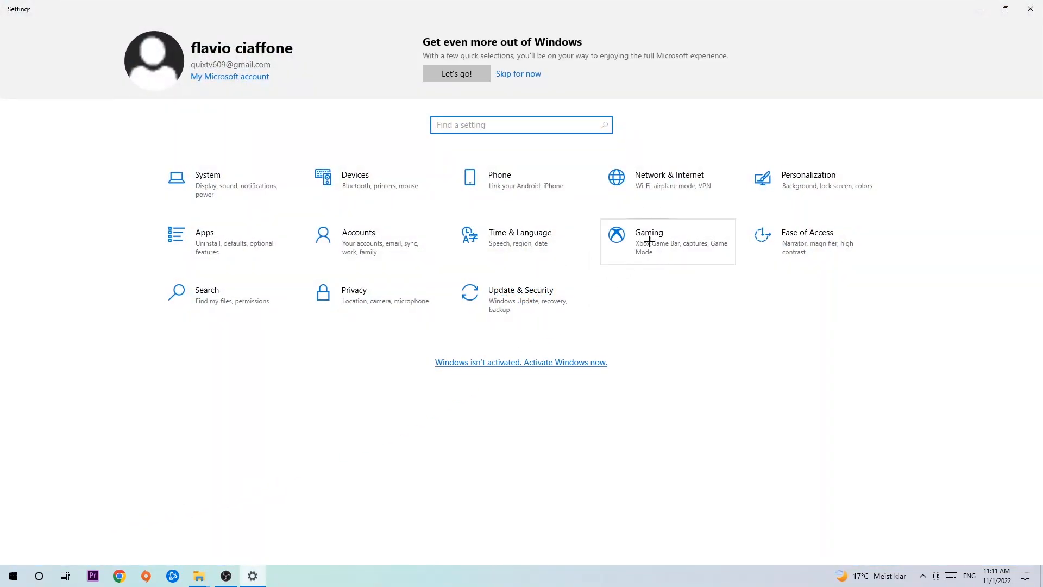
click(649, 242)
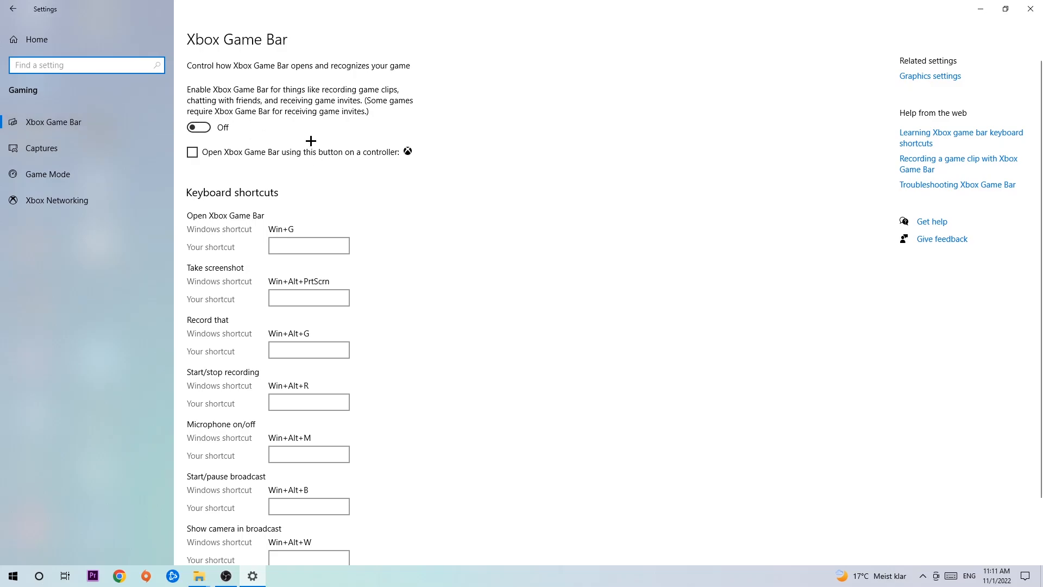
mouse_move(304, 133)
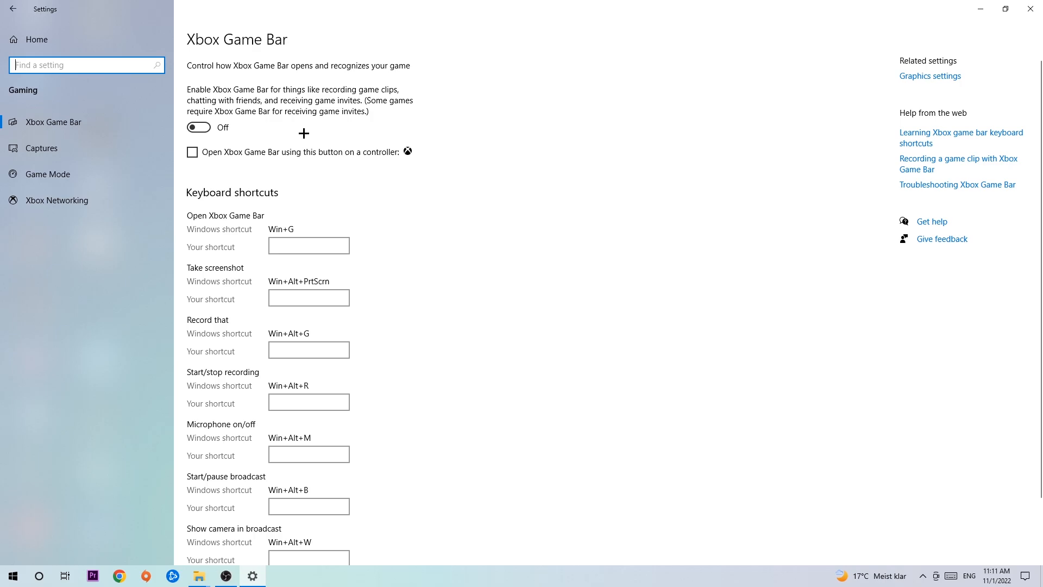
mouse_move(277, 133)
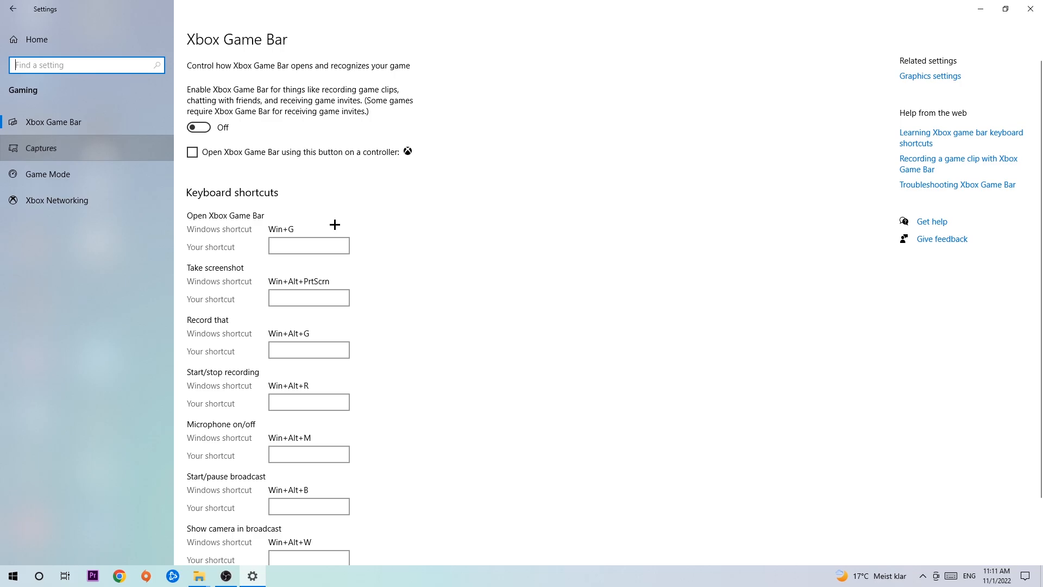
Show the Captures page, confirming background recording is off.
click(40, 148)
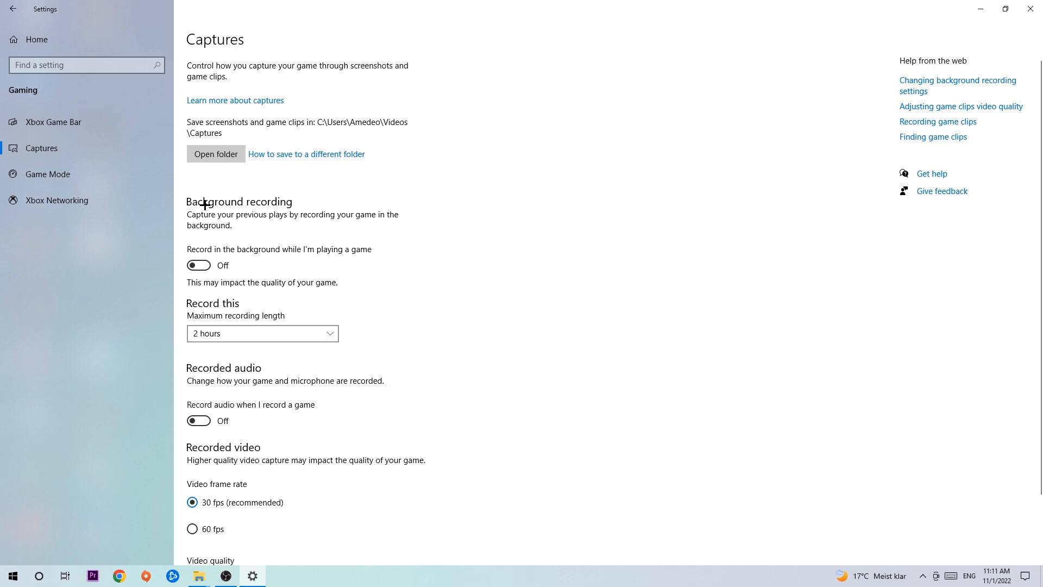
mouse_move(197, 257)
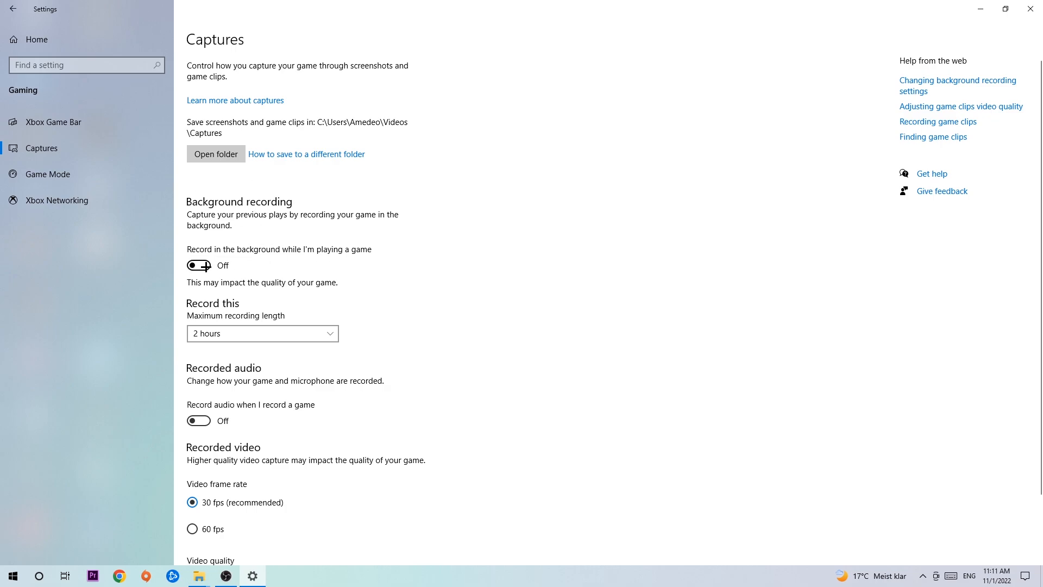
mouse_move(298, 223)
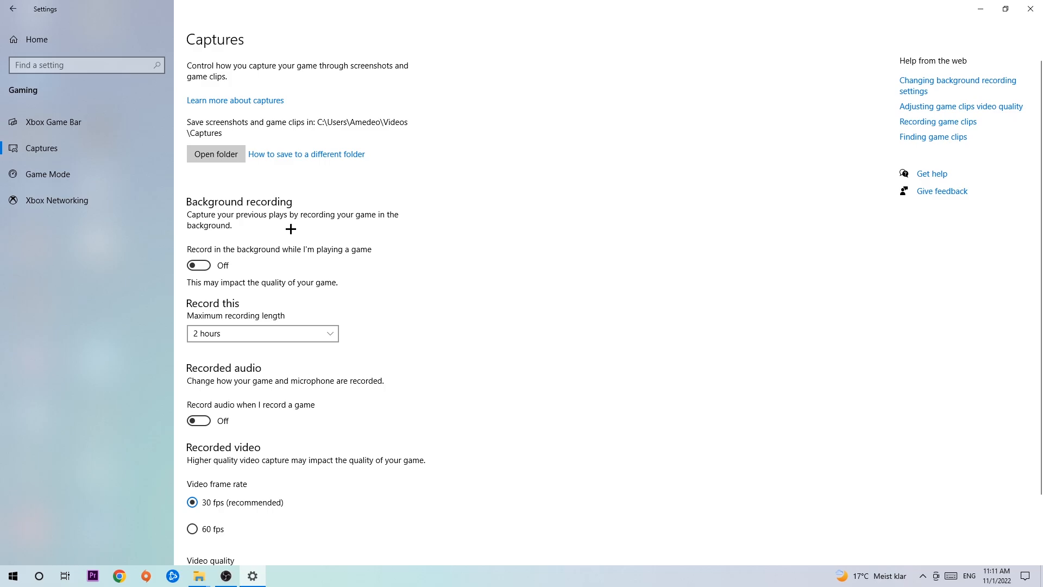
Show the Game Mode page, confirming Game Mode is on.
click(46, 174)
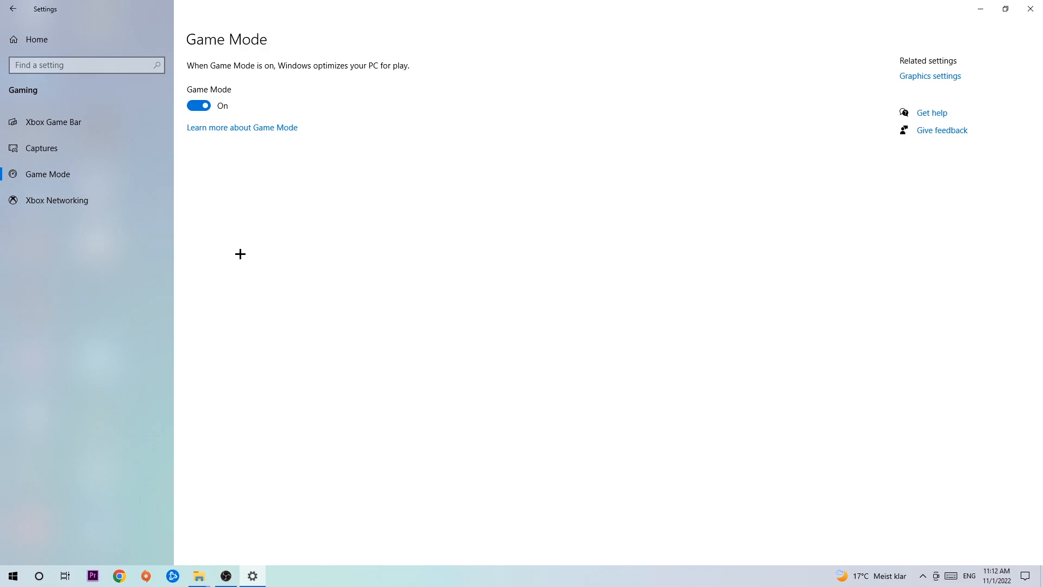
mouse_move(226, 183)
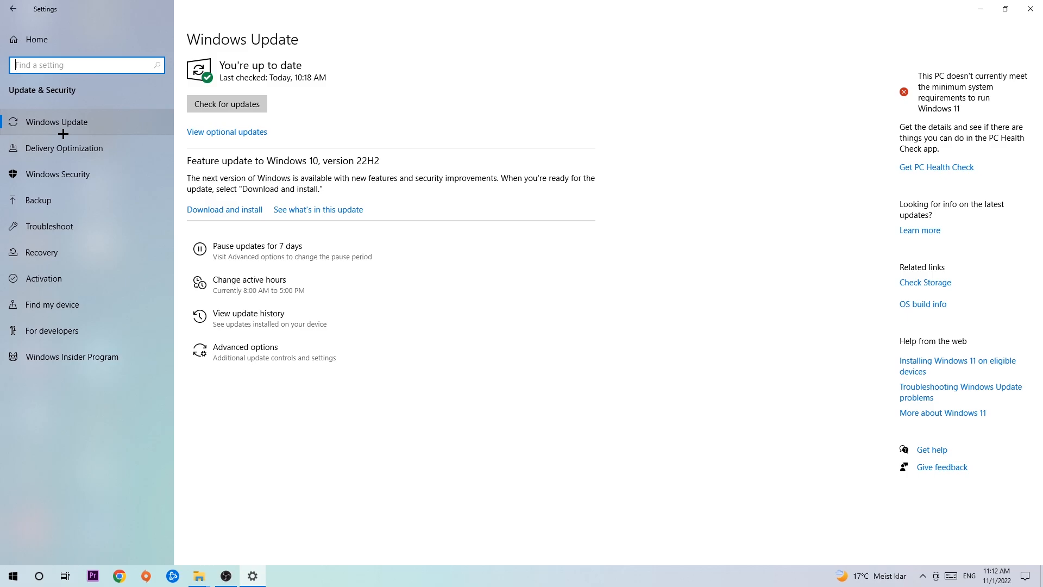
mouse_move(127, 112)
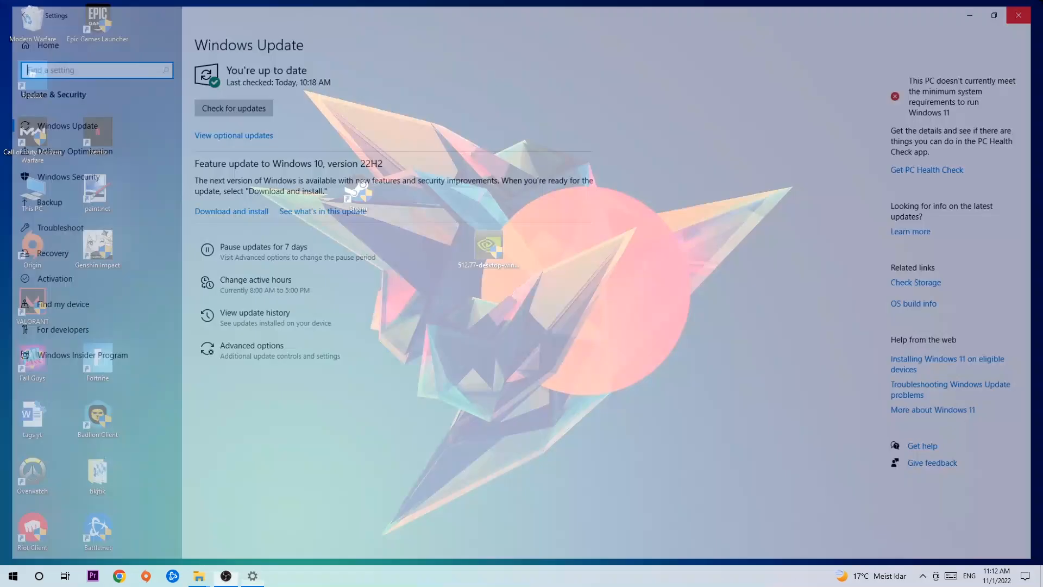
Close Settings and return to the desktop.
click(1018, 14)
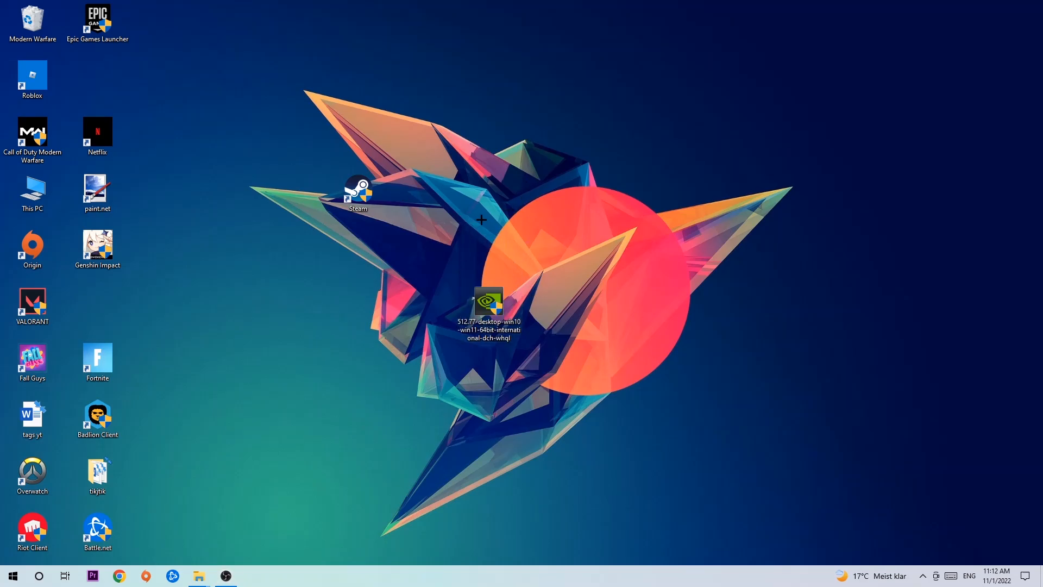
mouse_move(475, 206)
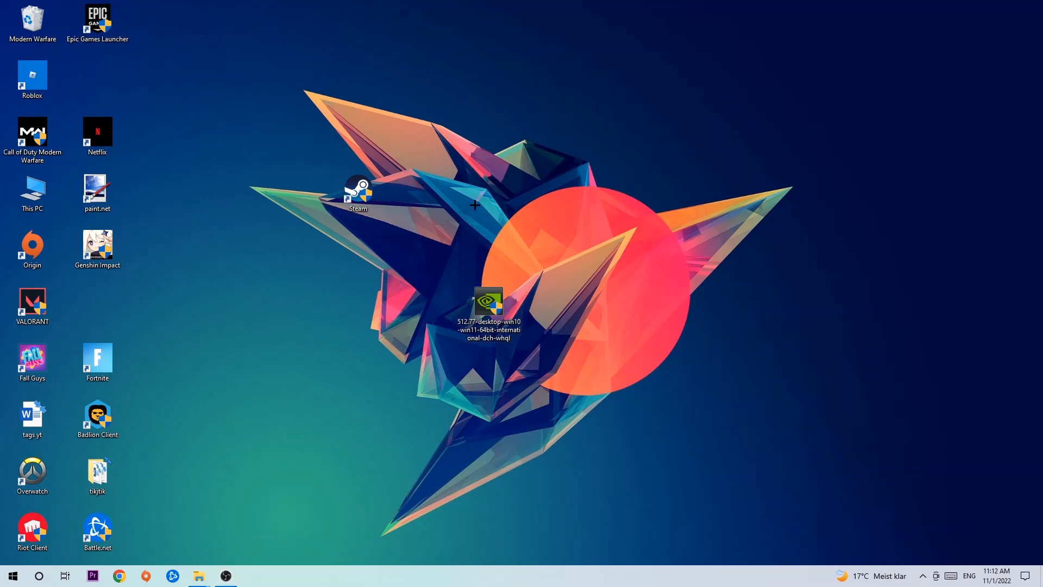
mouse_move(410, 194)
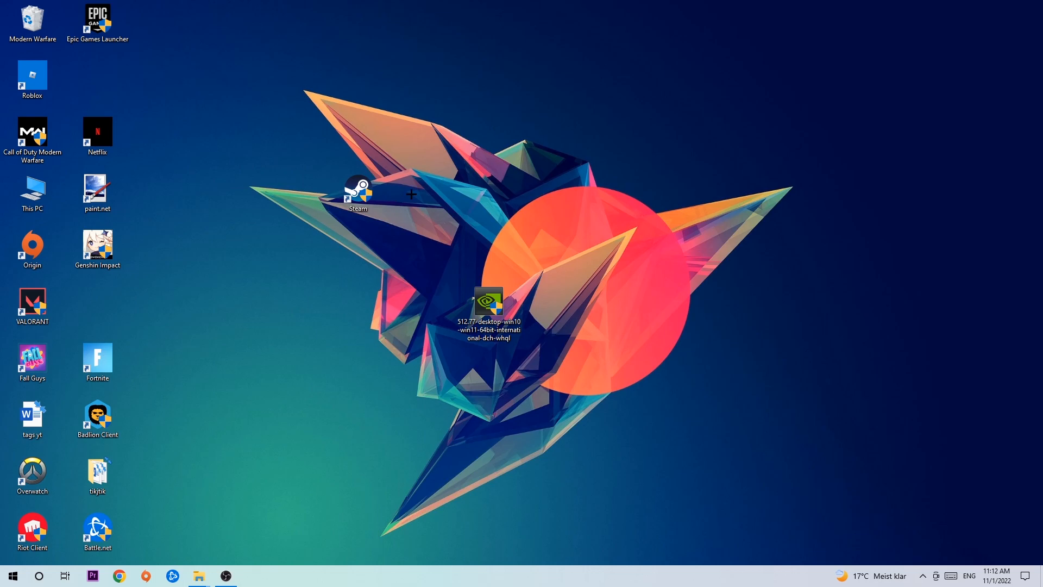